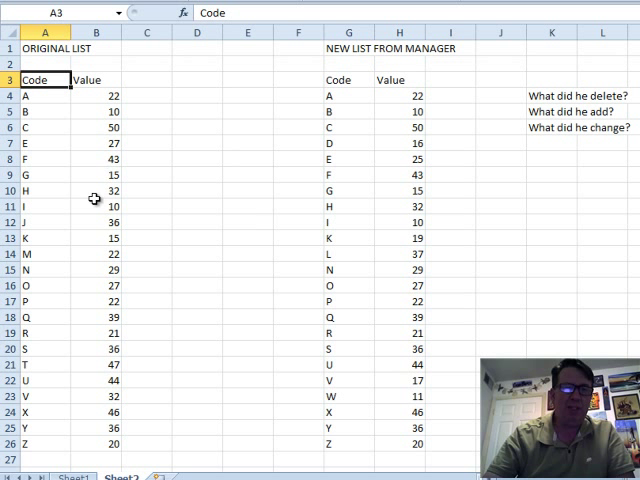
{"action": "mouse_move", "coordinate": [410, 128]}
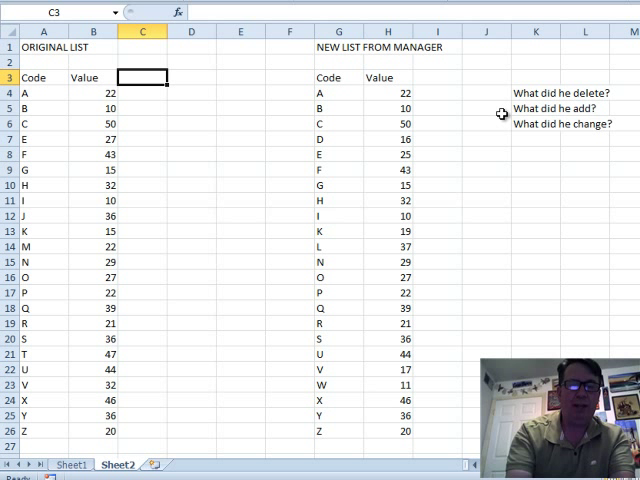
Step: Add a There? header and an exact-match VLOOKUP of each original code against $G$4:$G$26, filled down to C26
{"action": "type", "text": "There?"}
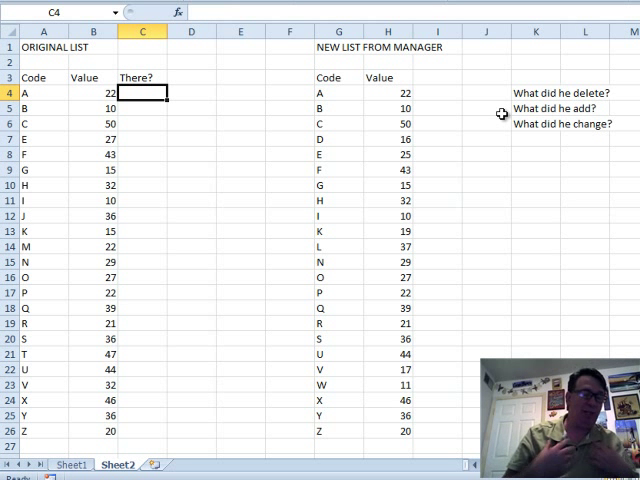
{"action": "type", "text": "=vlookup(A4"}
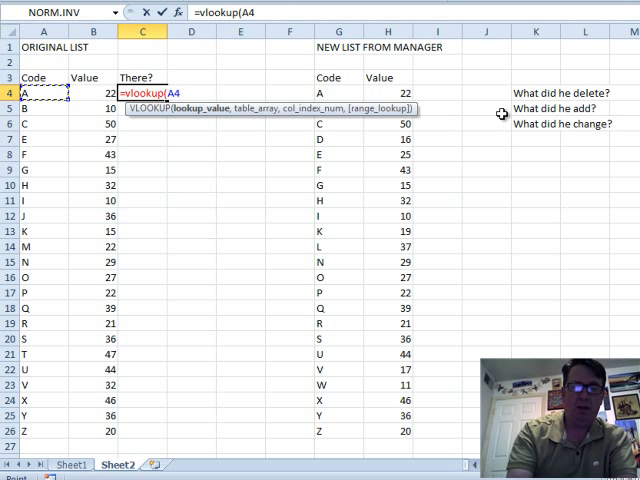
{"action": "type", "text": ",G4"}
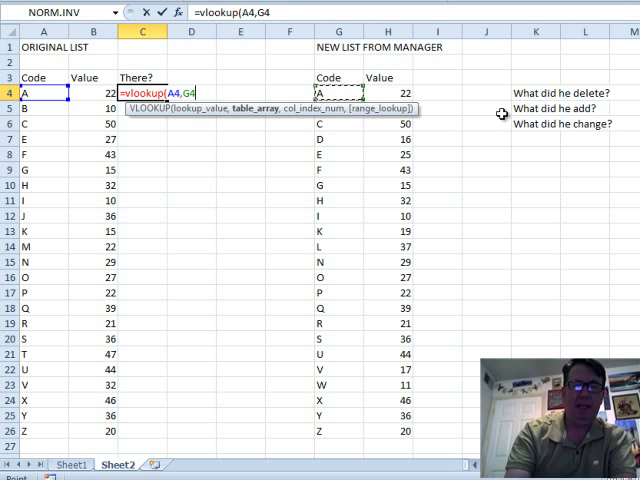
{"action": "left_click_drag", "start_coordinate": [338, 92], "coordinate": [338, 432]}
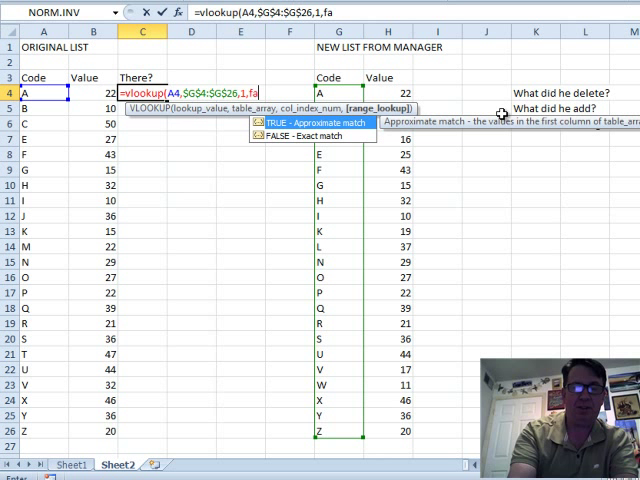
{"action": "key", "text": "Return"}
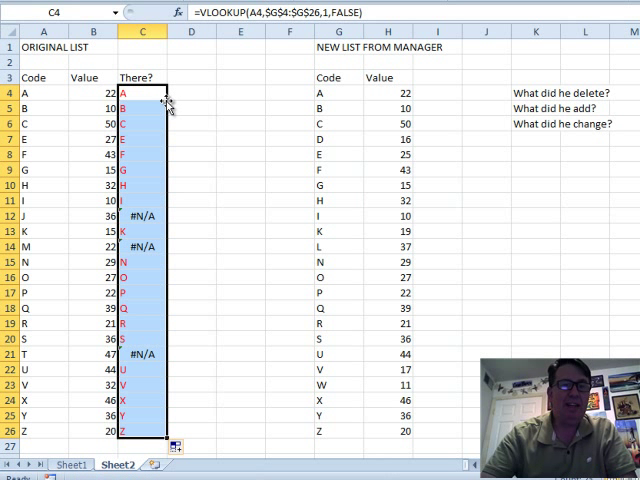
{"action": "mouse_move", "coordinate": [130, 364]}
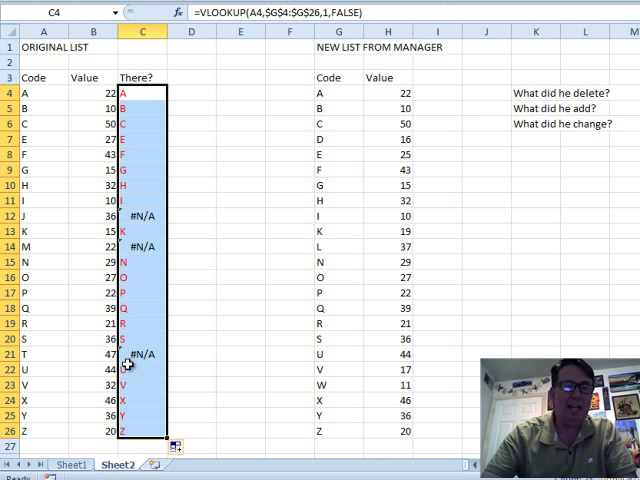
{"action": "mouse_move", "coordinate": [138, 362]}
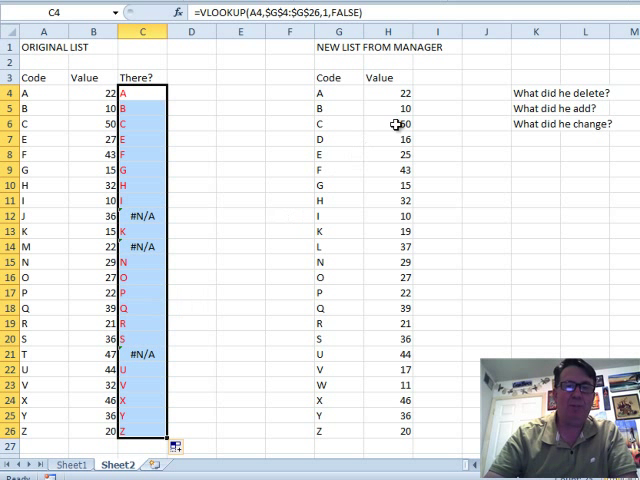
Step: Add an Add? header in I3 with VLOOKUP of G4 against the original codes $A$4:$A$26, copied down the new list
{"action": "left_click", "coordinate": [436, 76]}
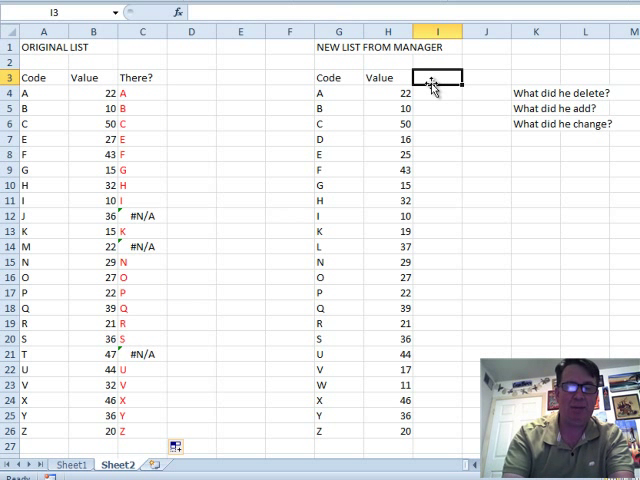
{"action": "type", "text": "Add?"}
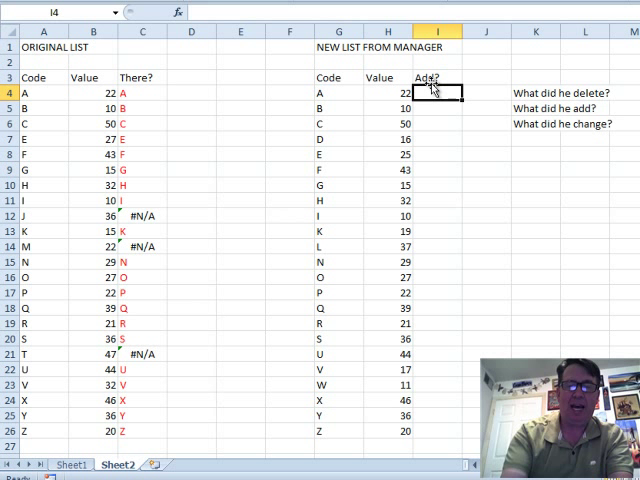
{"action": "type", "text": "=VLOOKUP("}
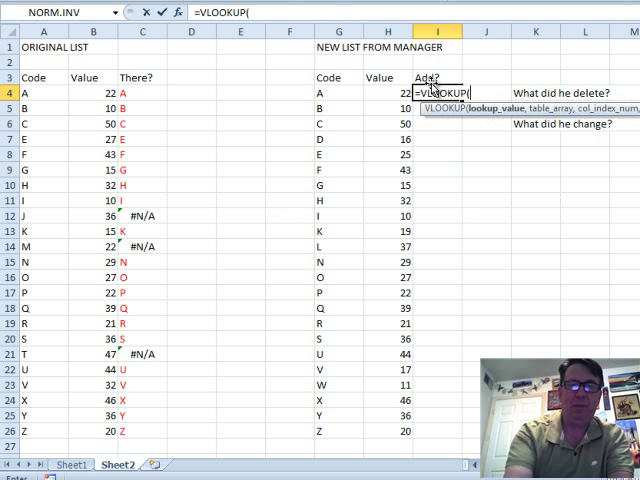
{"action": "left_click", "coordinate": [338, 92]}
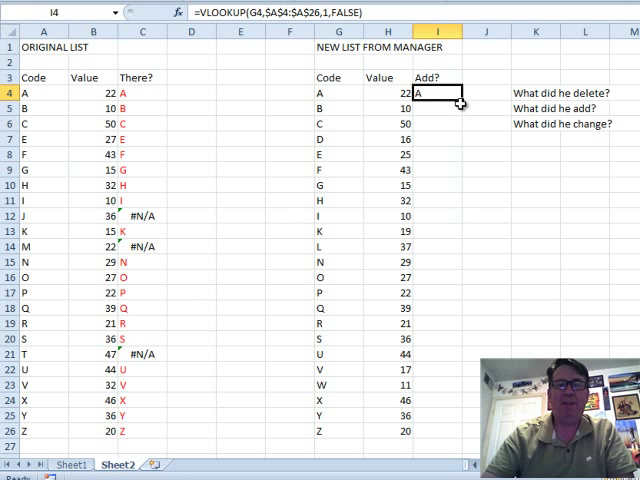
{"action": "left_click_drag", "start_coordinate": [432, 92], "coordinate": [432, 432]}
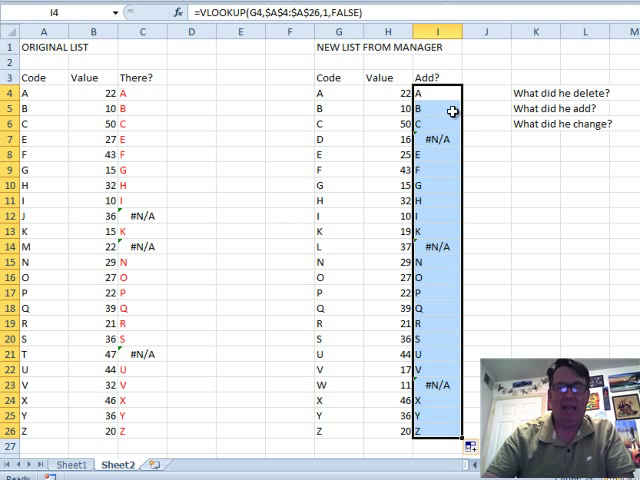
{"action": "mouse_move", "coordinate": [448, 266]}
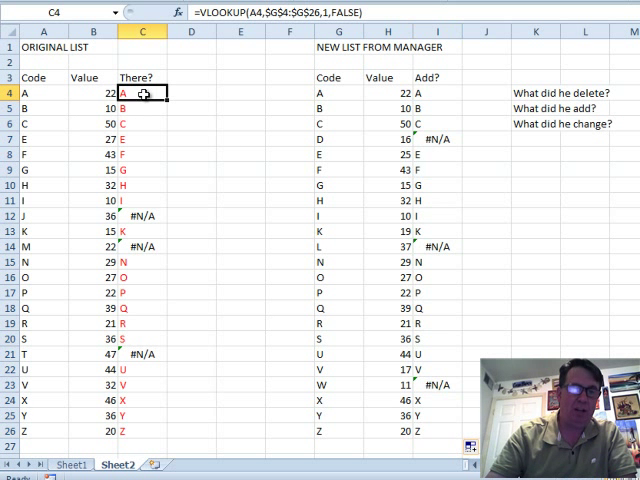
Step: Sort the new list Z to A by Add? so #N/A codes come first, and insert a blank column before There?
{"action": "left_click", "coordinate": [244, 24]}
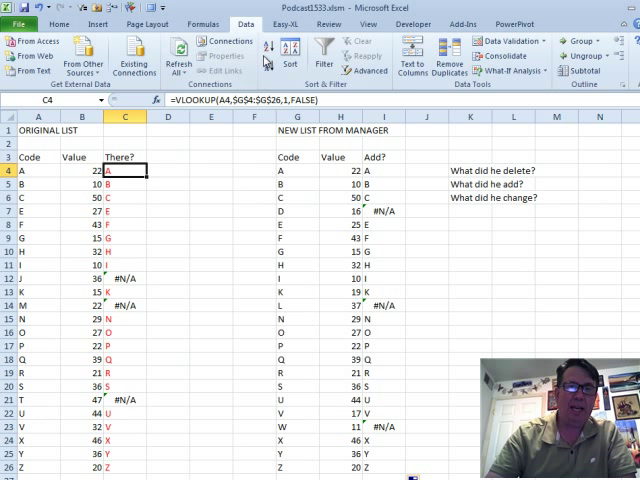
{"action": "left_click", "coordinate": [292, 56]}
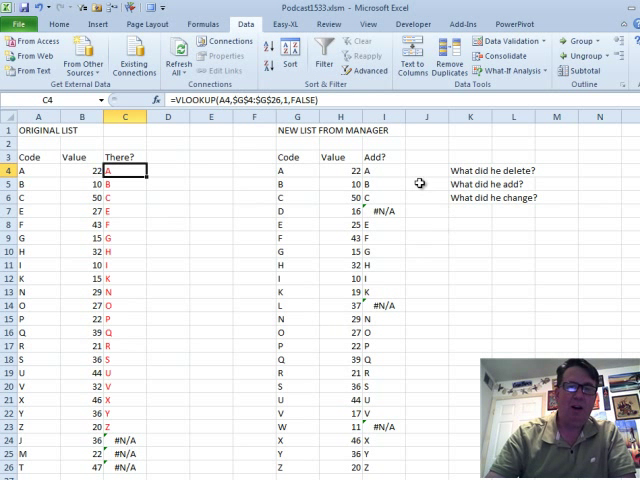
{"action": "left_click", "coordinate": [376, 184]}
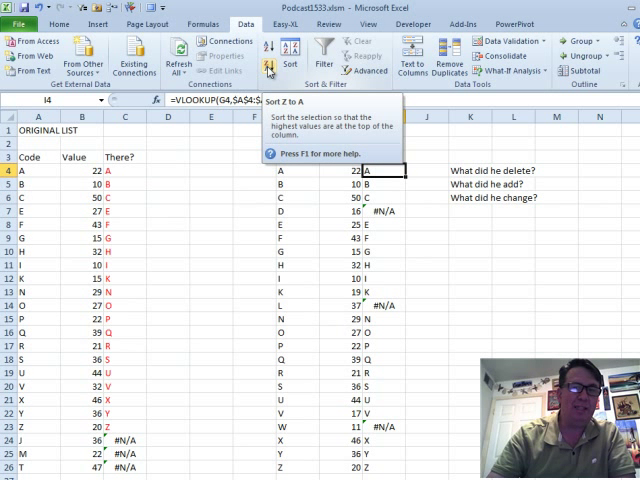
{"action": "left_click", "coordinate": [268, 68]}
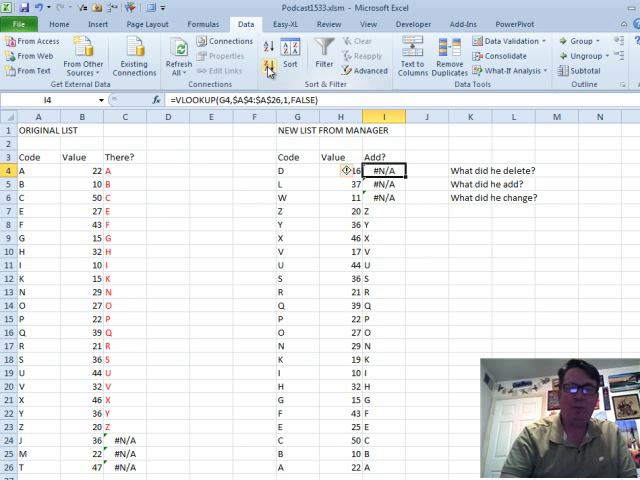
{"action": "left_click", "coordinate": [252, 170]}
{"action": "type", "text": "N"}
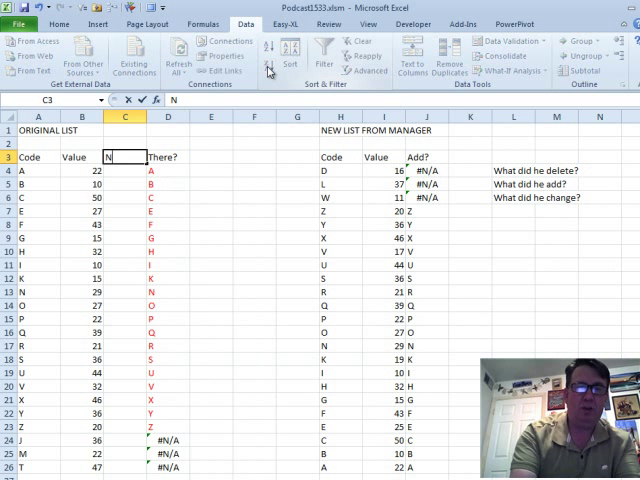
Step: Label the New Val column and fill it with =VLOOKUP(A4,$H$7:$I$26,2,FALSE) copied down
{"action": "type", "text": "ew Val"}
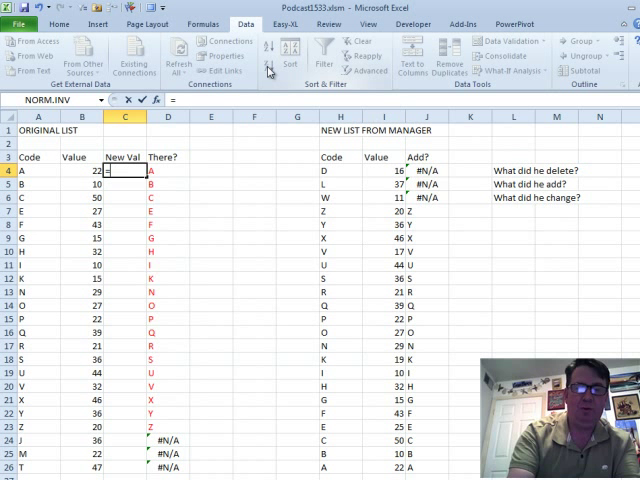
{"action": "type", "text": "=VLOOKUP("}
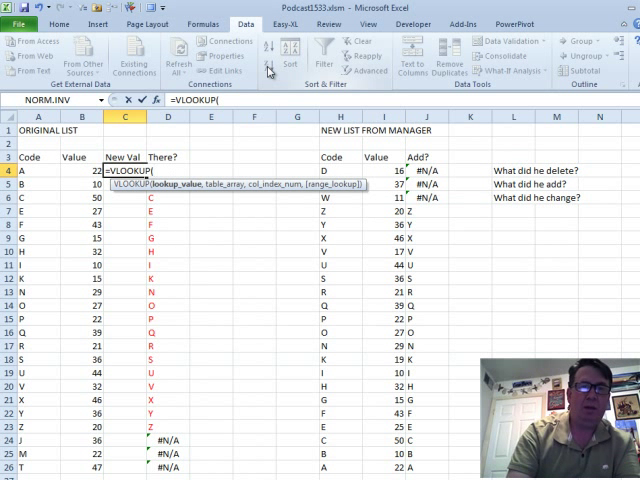
{"action": "type", "text": "A4,$H$7:$I$26"}
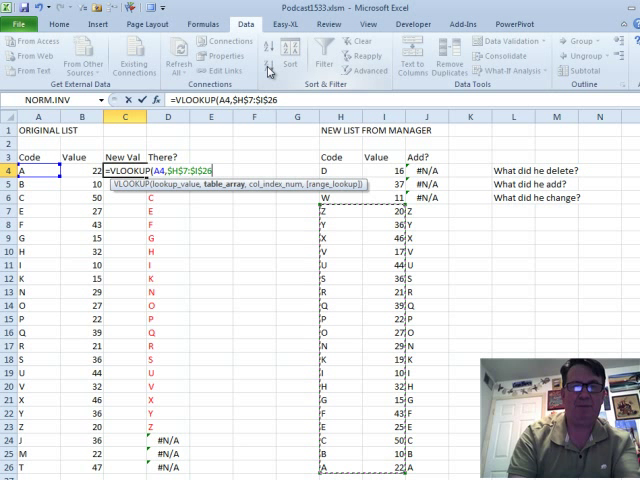
{"action": "type", "text": ",2,FALSE"}
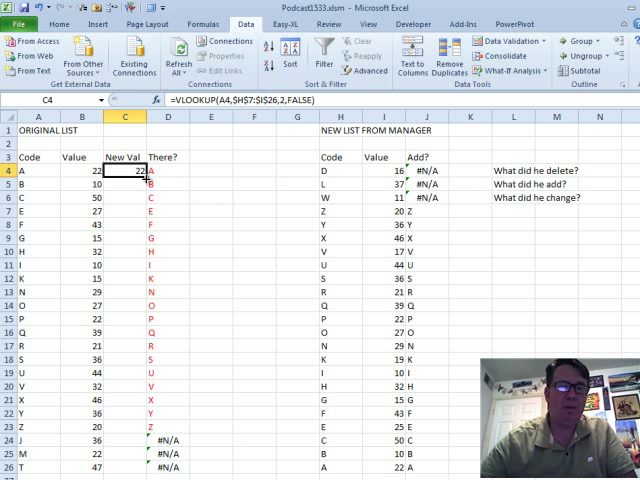
{"action": "left_click", "coordinate": [124, 156]}
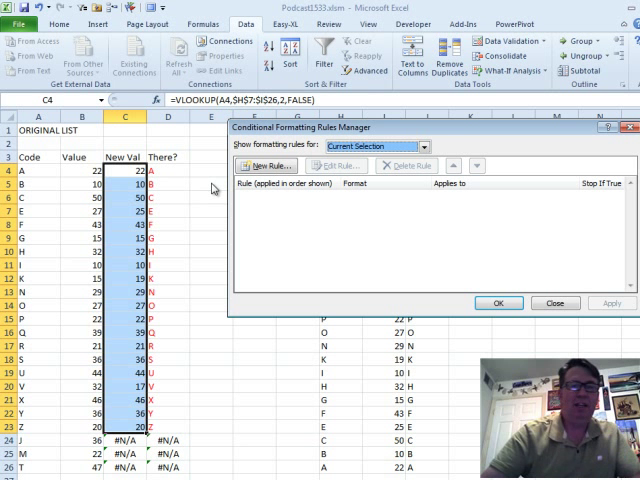
Step: Create a new formula-based conditional formatting rule with =C4<>B4
{"action": "left_click", "coordinate": [256, 166]}
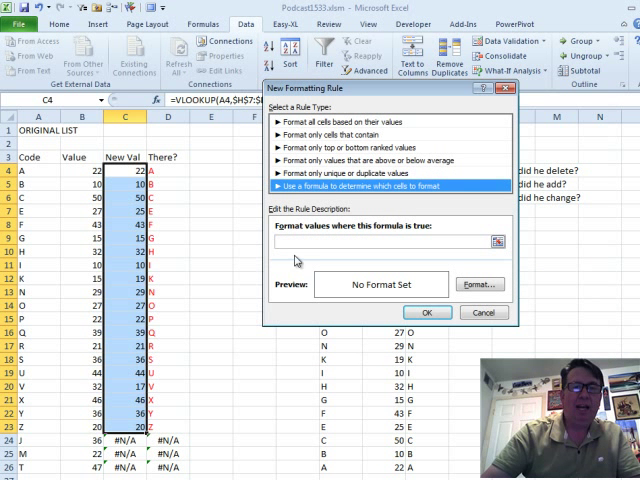
{"action": "left_click", "coordinate": [376, 242]}
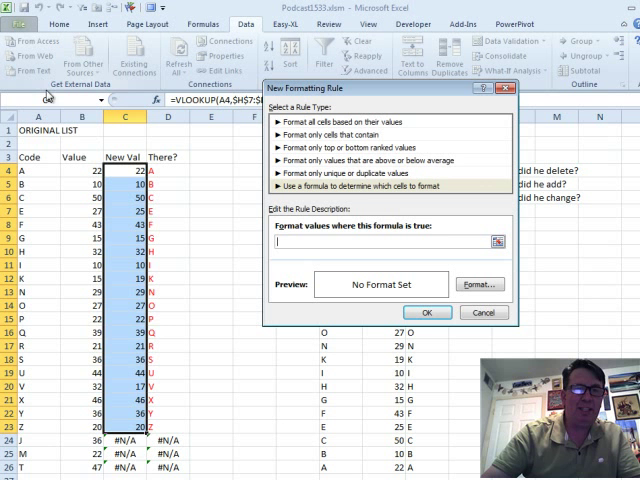
{"action": "type", "text": "="}
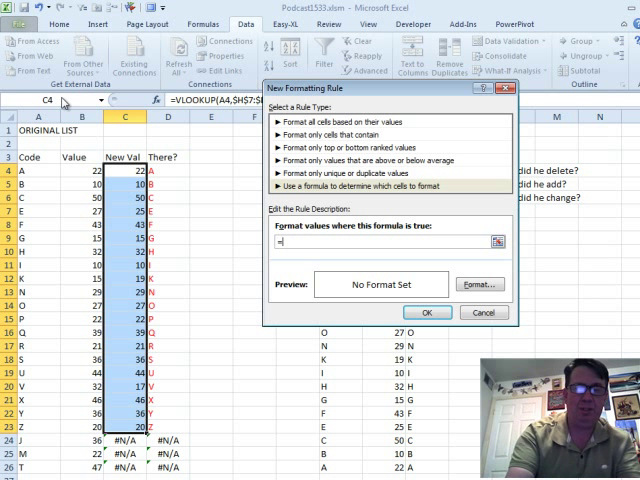
{"action": "type", "text": "C4<>B4"}
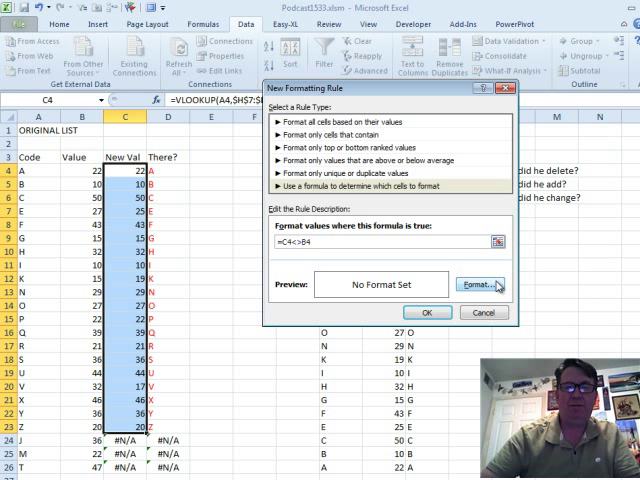
Step: Set the rule's font colour to red and apply it to the New Val column
{"action": "left_click", "coordinate": [480, 284]}
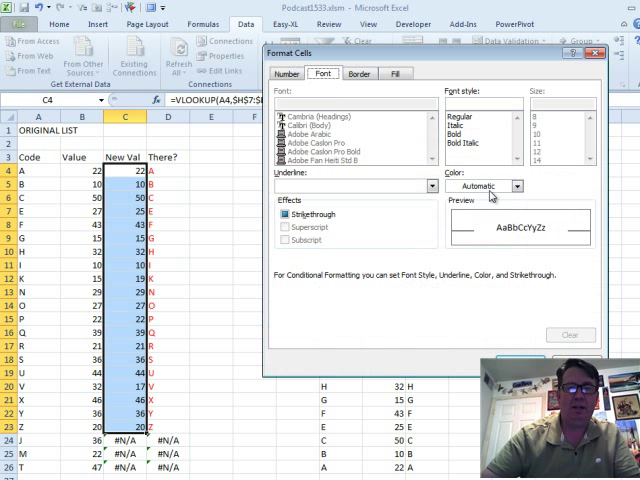
{"action": "left_click", "coordinate": [516, 186]}
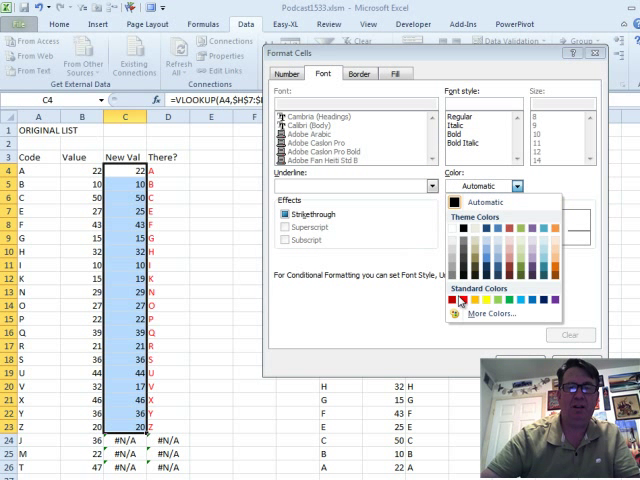
{"action": "left_click", "coordinate": [462, 300]}
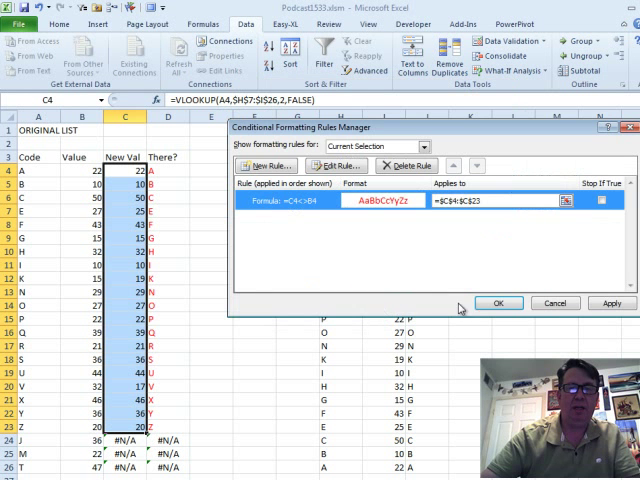
{"action": "left_click", "coordinate": [498, 304]}
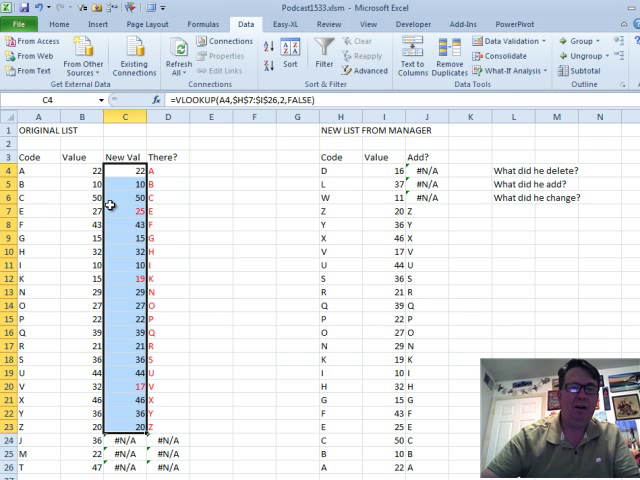
Step: Sort the original list to put the red font colour on top, then select the new list's first three codes
{"action": "left_click", "coordinate": [128, 212]}
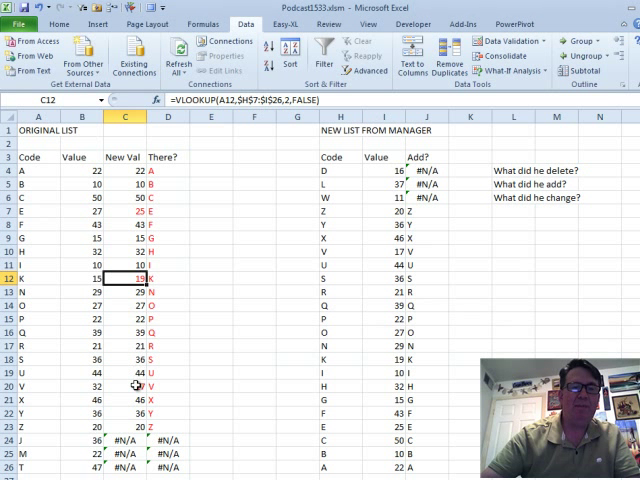
{"action": "left_click", "coordinate": [128, 212]}
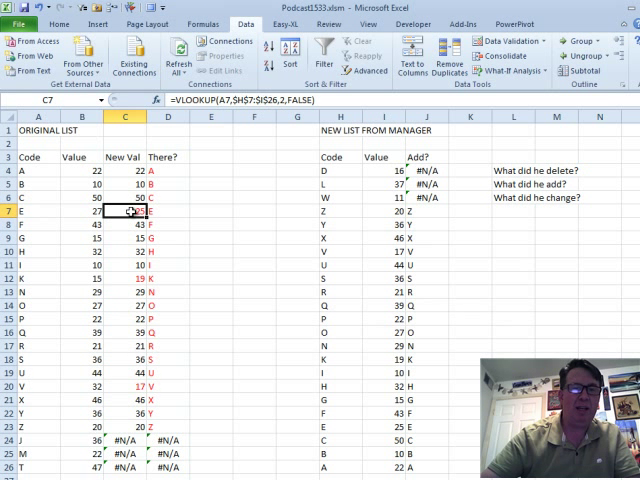
{"action": "right_click", "coordinate": [130, 212]}
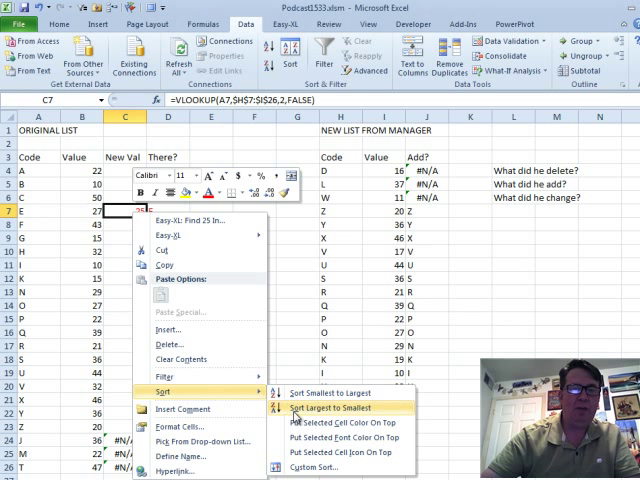
{"action": "left_click", "coordinate": [330, 408]}
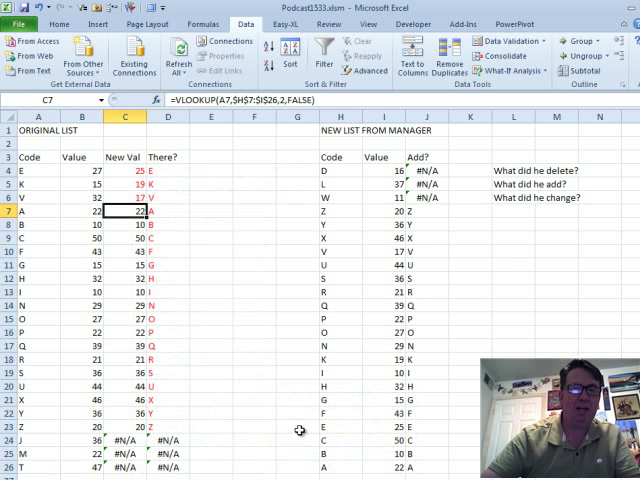
{"action": "mouse_move", "coordinate": [456, 260]}
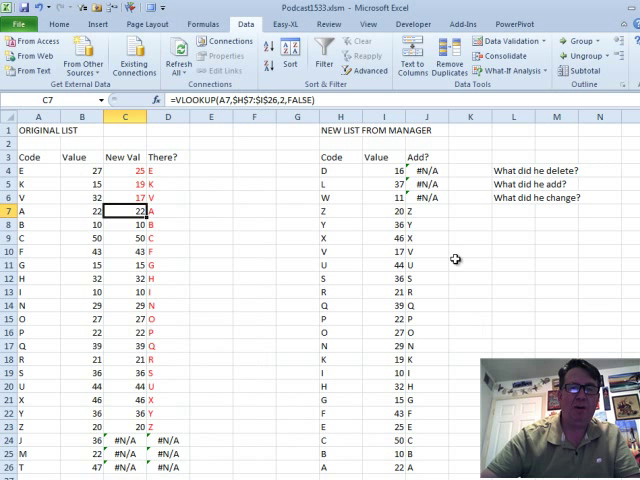
{"action": "left_click_drag", "start_coordinate": [340, 184], "coordinate": [340, 210]}
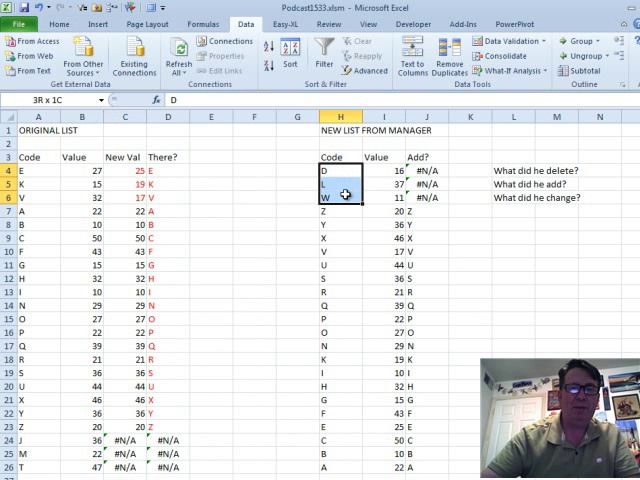